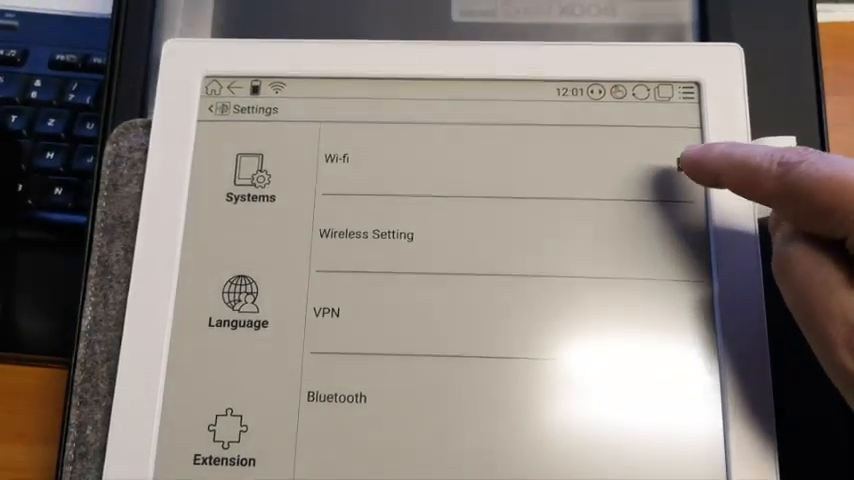
# Step: Switch Wi-Fi on and move to the Systems section of Boox Settings
pyautogui.click(720, 172)
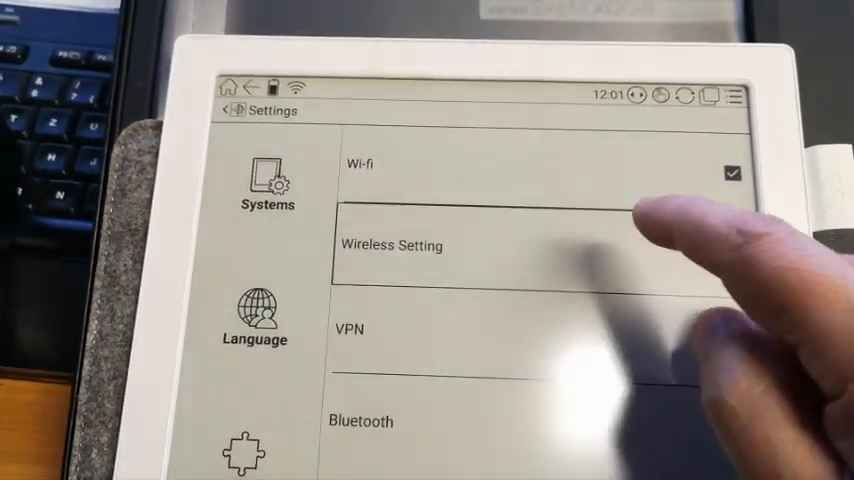
pyautogui.click(392, 244)
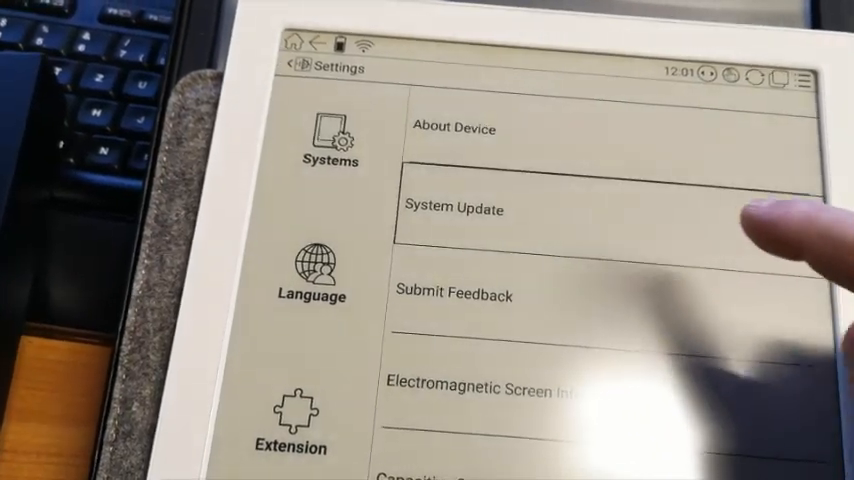
# Step: Run 'Check update from cloud' from System Update to look for new firmware
pyautogui.click(458, 208)
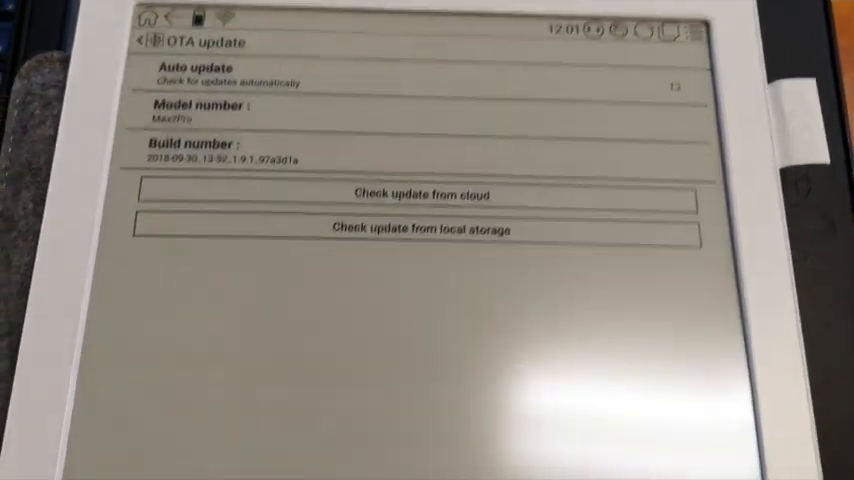
pyautogui.click(418, 196)
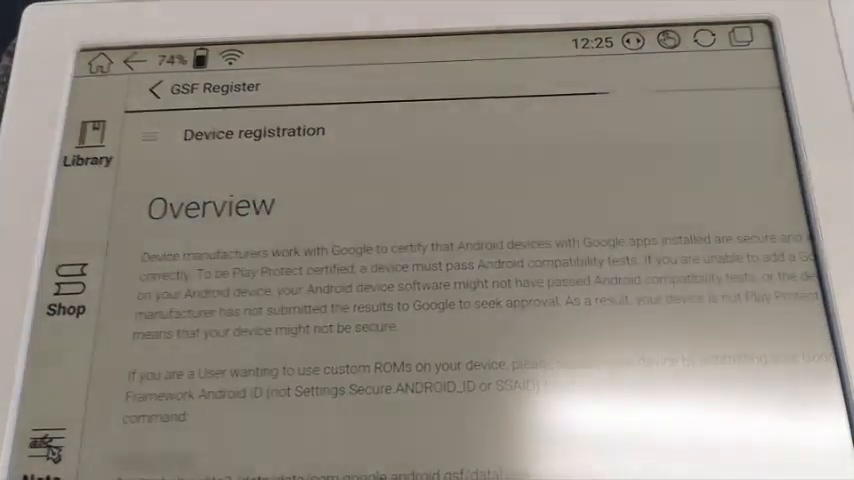
# Step: Register the e-reader with Google from the GSF Register page
pyautogui.click(156, 88)
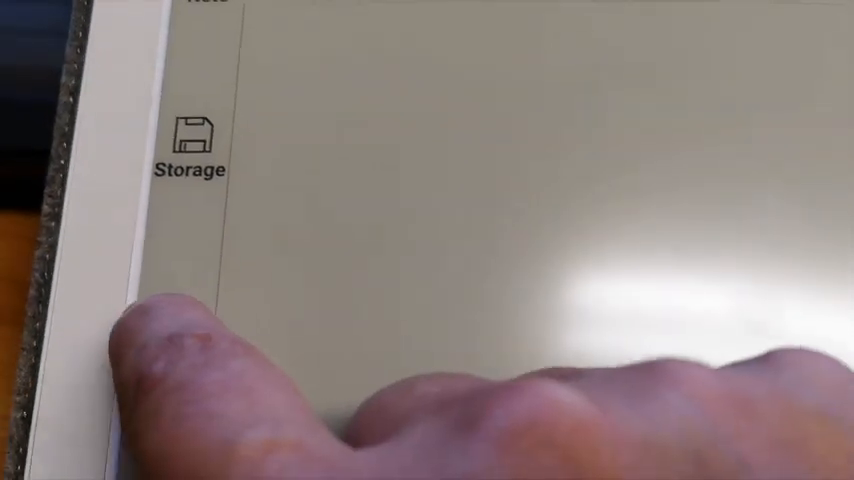
pyautogui.click(190, 140)
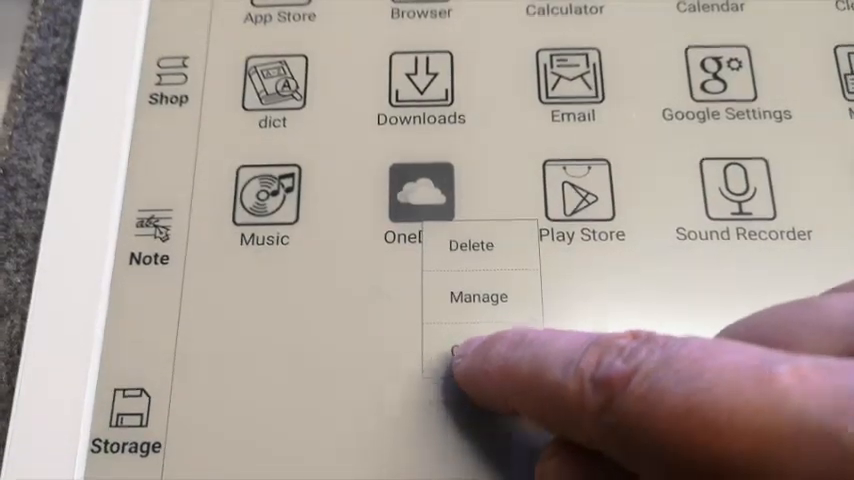
# Step: Choose Optimize for OneDrive and reveal Regal refresh, A2 mode and full-refresh options
pyautogui.click(466, 350)
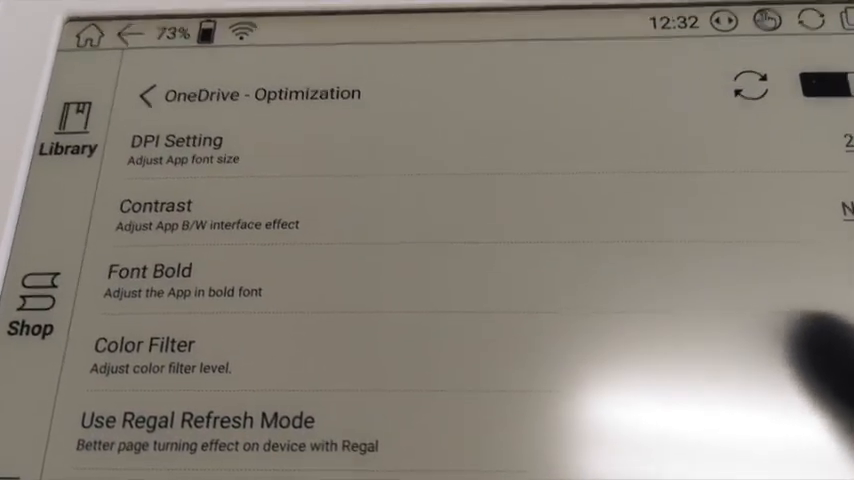
pyautogui.scroll(-3)
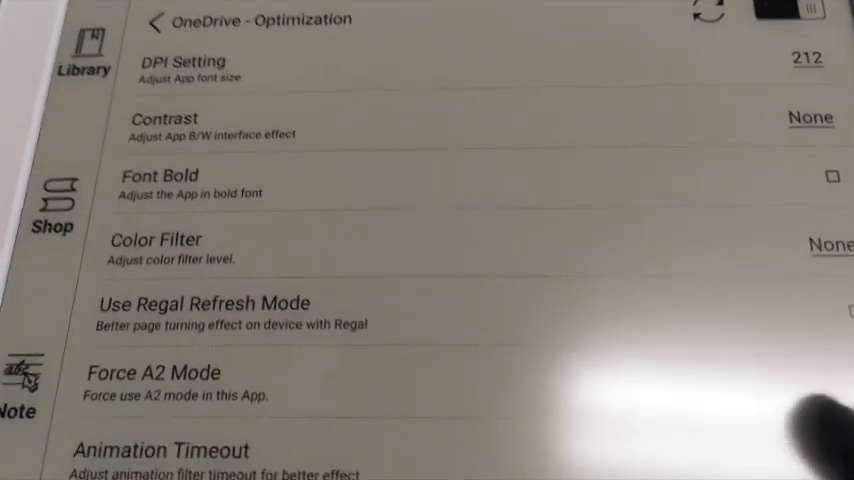
pyautogui.scroll(-3)
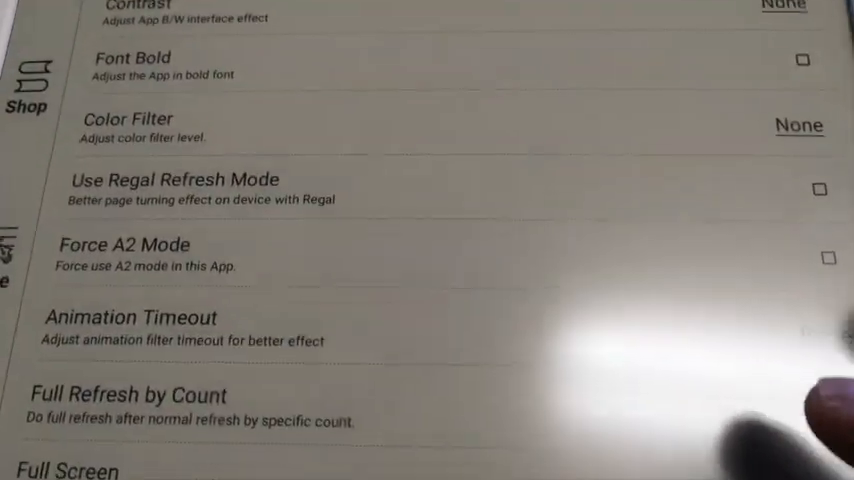